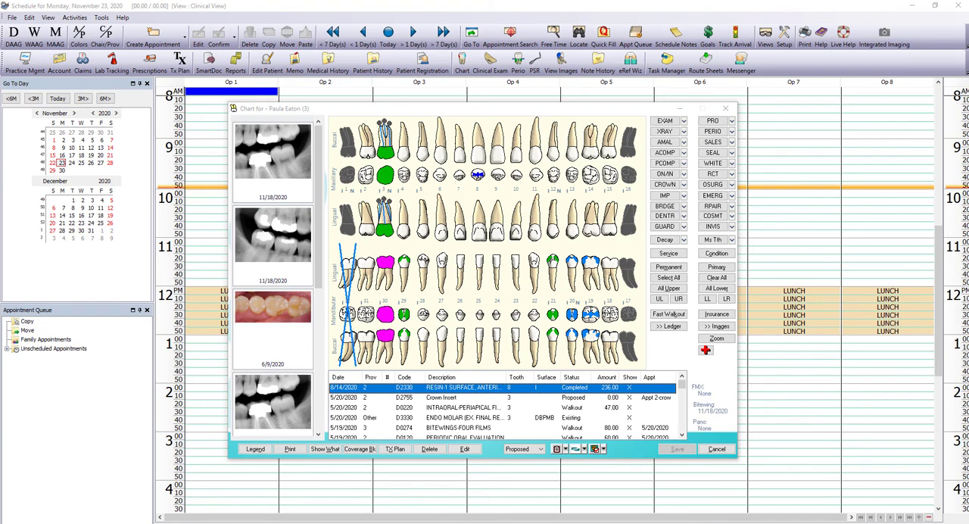
{"action": "mouse_move", "coordinate": [784, 212]}
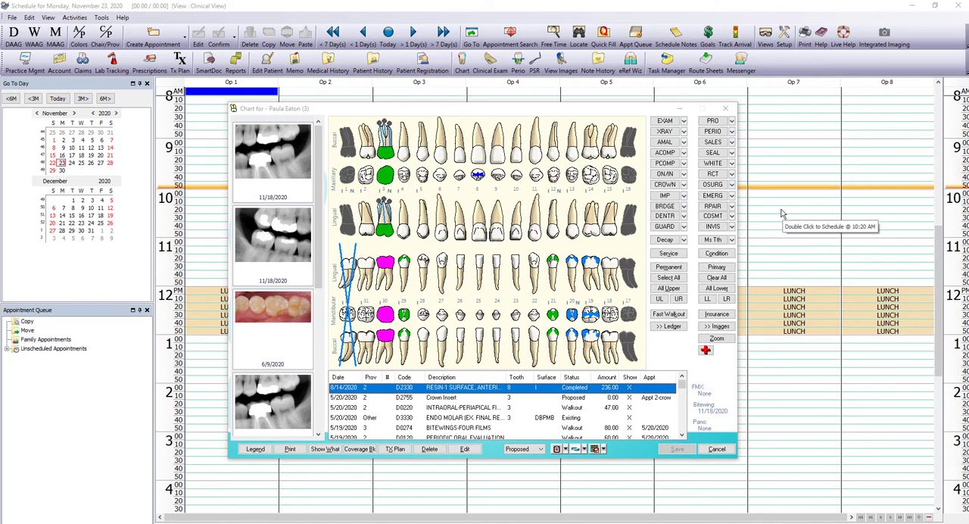
{"action": "mouse_move", "coordinate": [734, 325]}
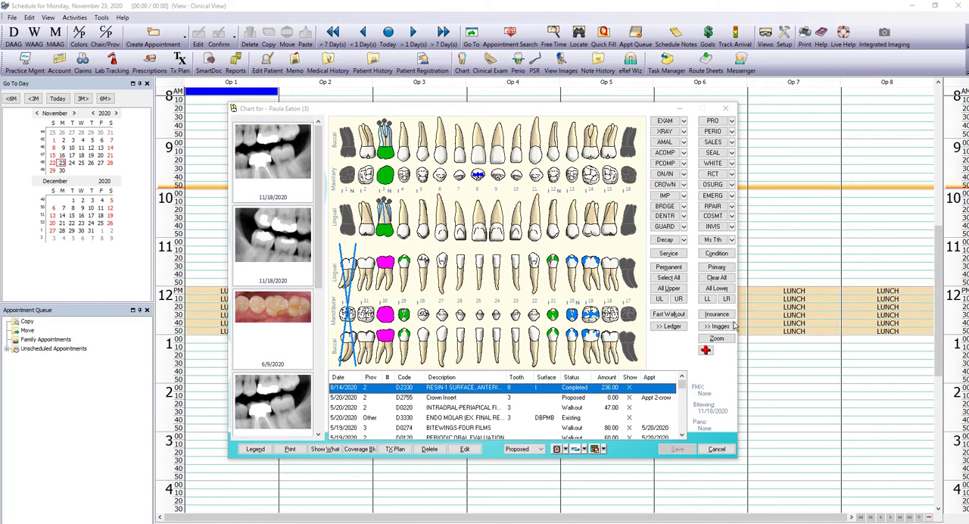
Show the Images dropdown menu of ways to view the patient's records
{"action": "left_click", "coordinate": [593, 448]}
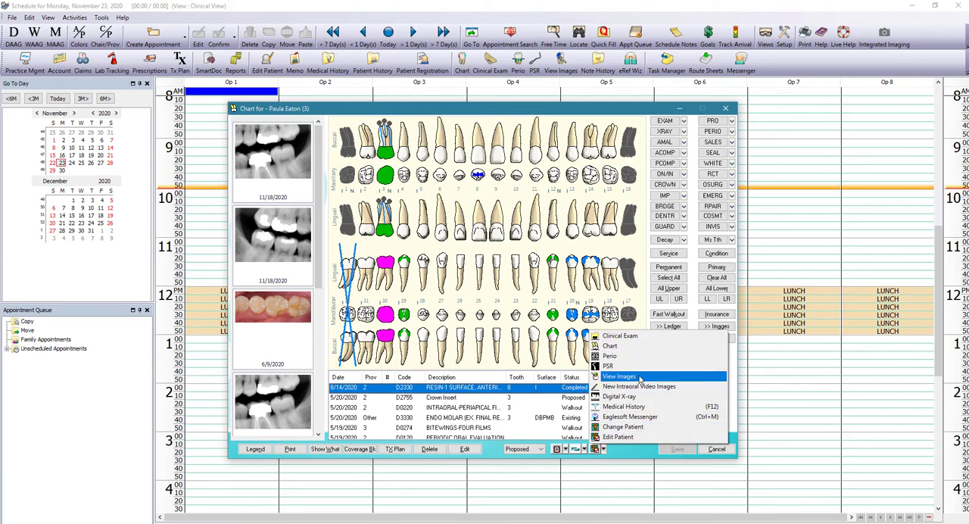
Launch Advanced Imaging for the patient via View Images
{"action": "left_click", "coordinate": [618, 377]}
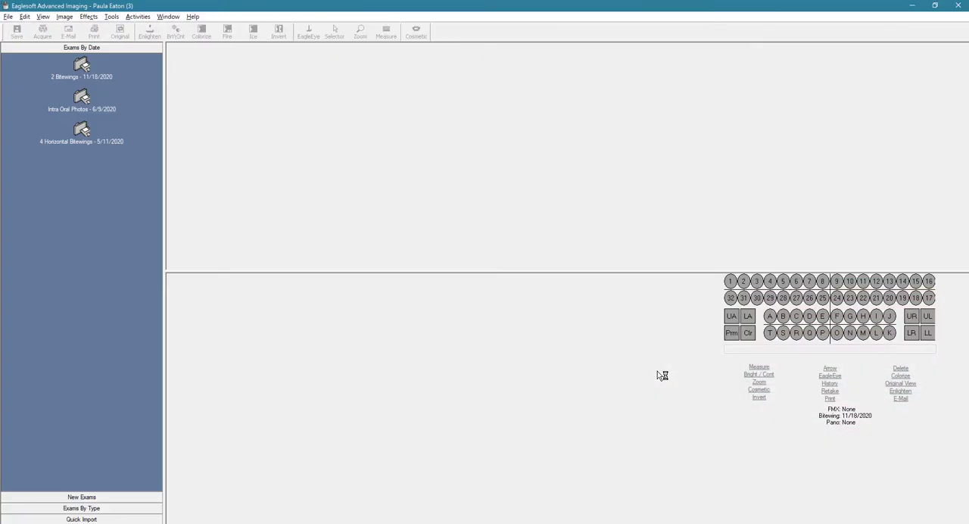
{"action": "mouse_move", "coordinate": [360, 366]}
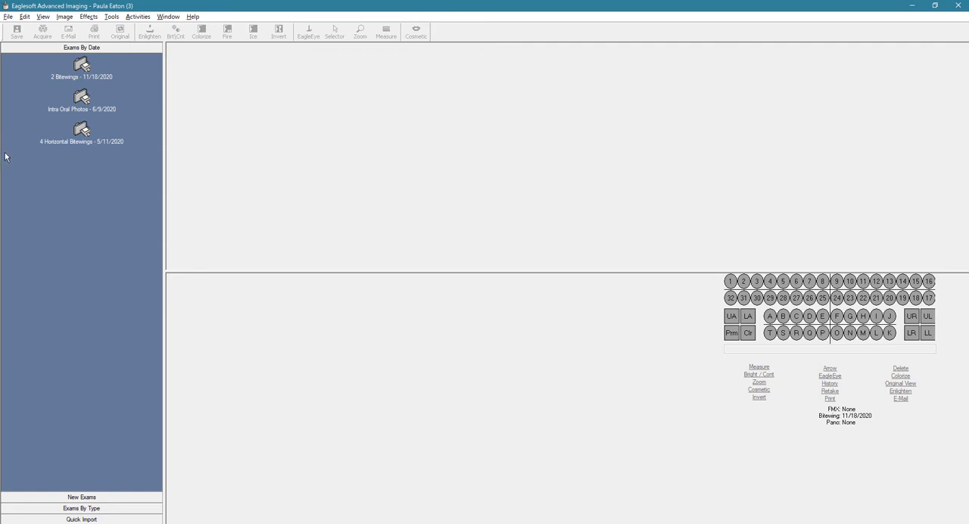
{"action": "mouse_move", "coordinate": [24, 143]}
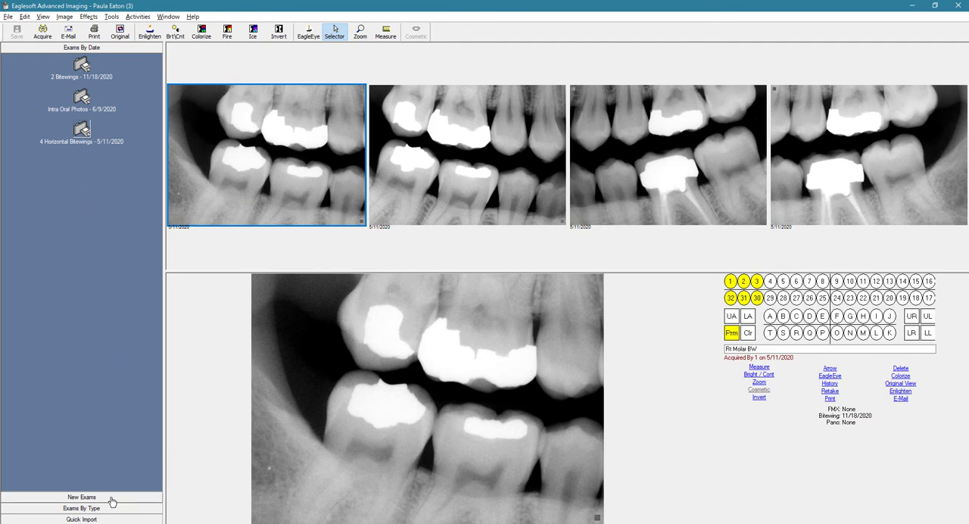
Show the New Exams panel listing exam templates such as FMX 18 images
{"action": "left_click", "coordinate": [81, 496]}
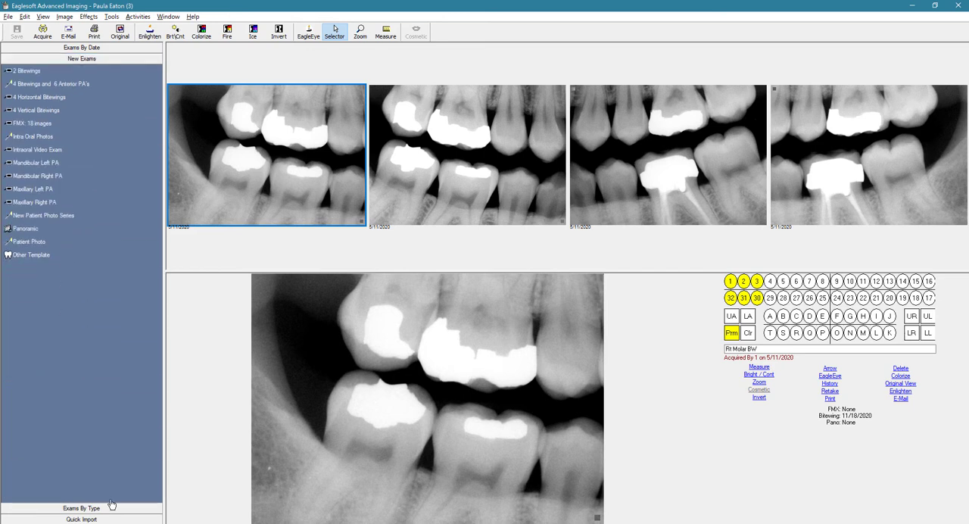
{"action": "mouse_move", "coordinate": [122, 194]}
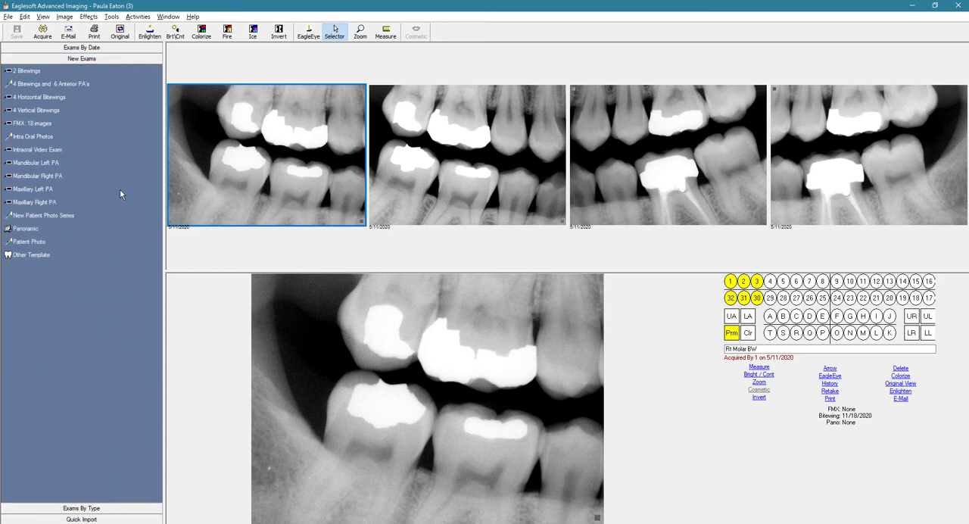
{"action": "mouse_move", "coordinate": [112, 133]}
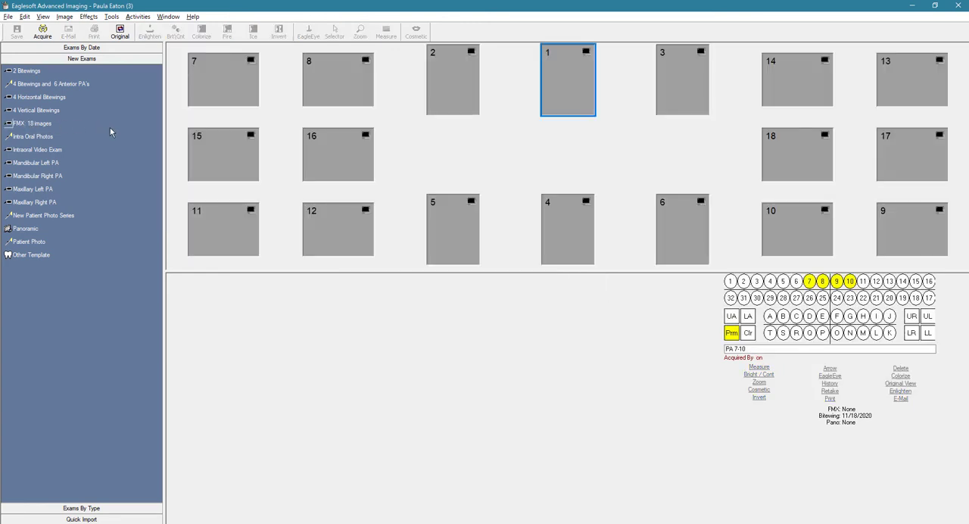
{"action": "mouse_move", "coordinate": [541, 145]}
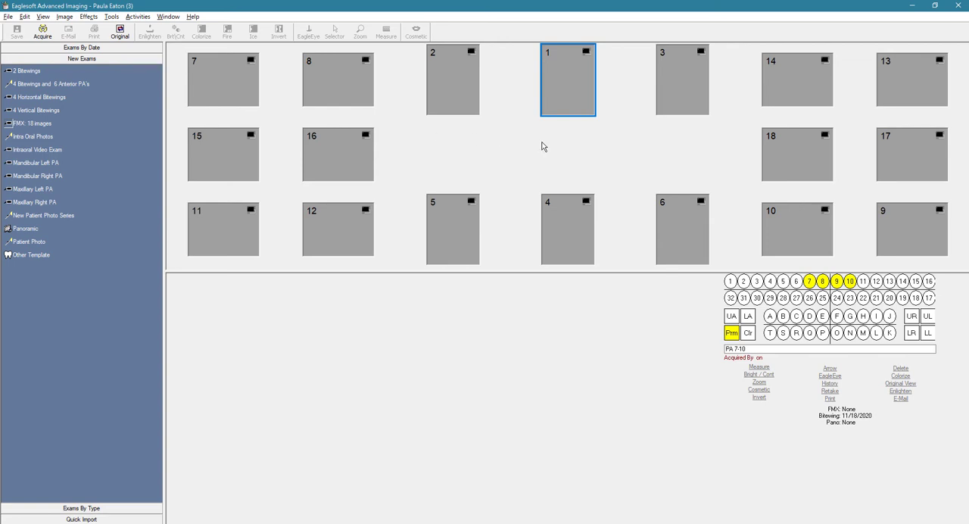
{"action": "mouse_move", "coordinate": [597, 115]}
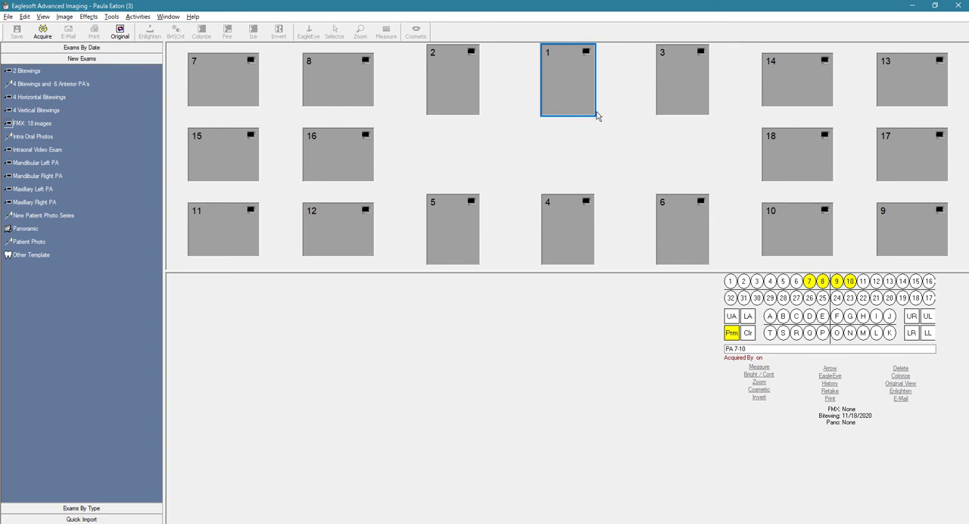
{"action": "mouse_move", "coordinate": [603, 79]}
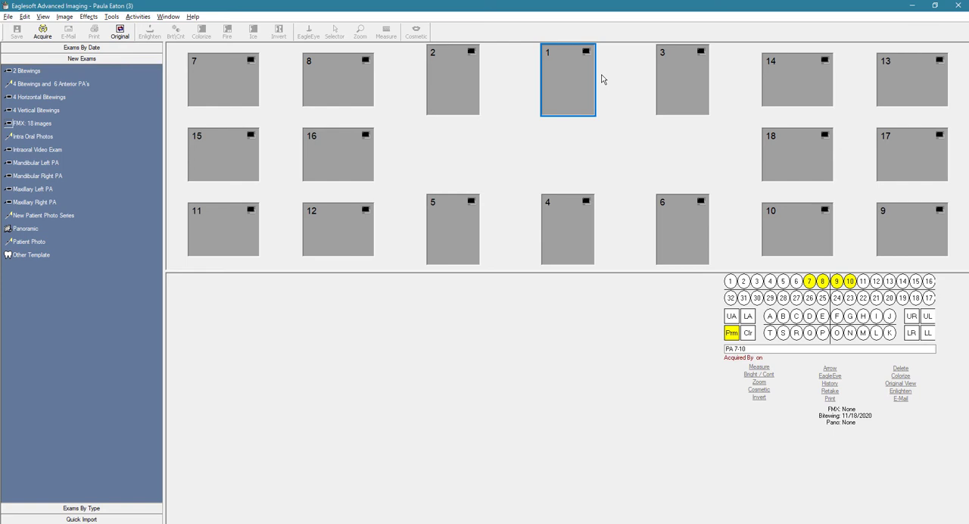
{"action": "mouse_move", "coordinate": [527, 152]}
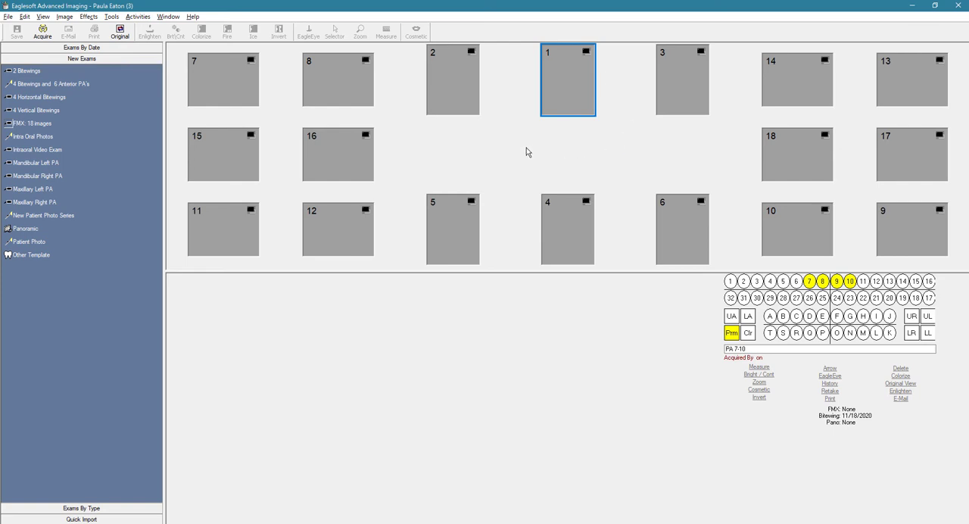
Return to Exams By Date showing the new 2 Bitewings exam from 11/16/2020
{"action": "left_click", "coordinate": [453, 79]}
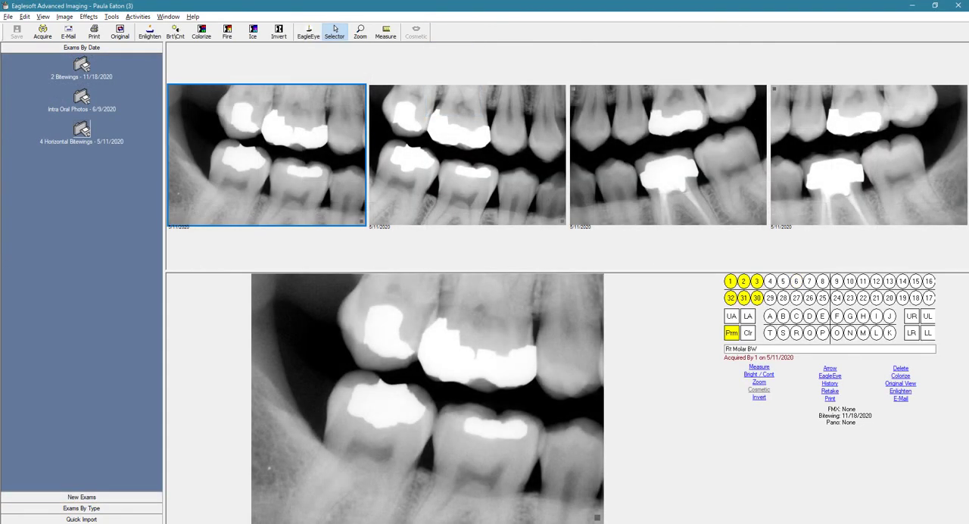
{"action": "left_click_drag", "start_coordinate": [340, 227], "coordinate": [615, 275]}
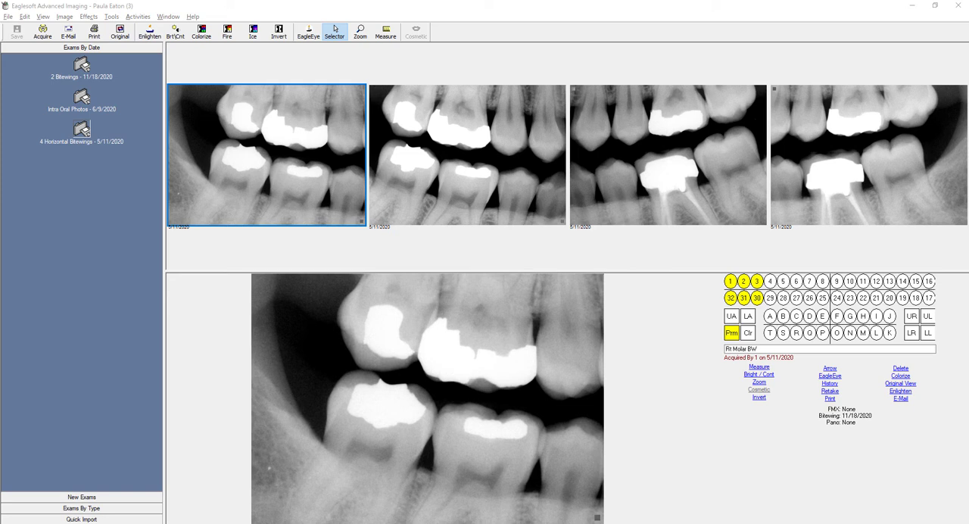
{"action": "mouse_move", "coordinate": [347, 171]}
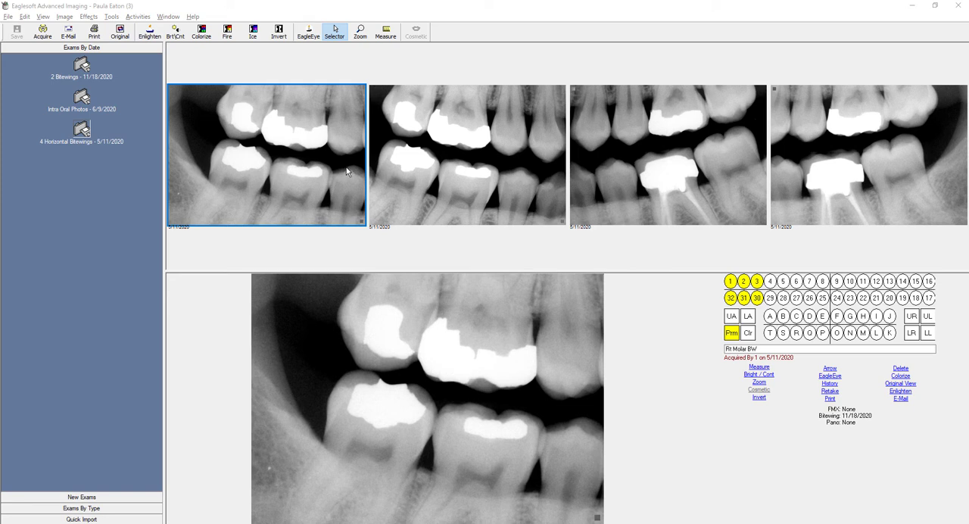
{"action": "mouse_move", "coordinate": [467, 180]}
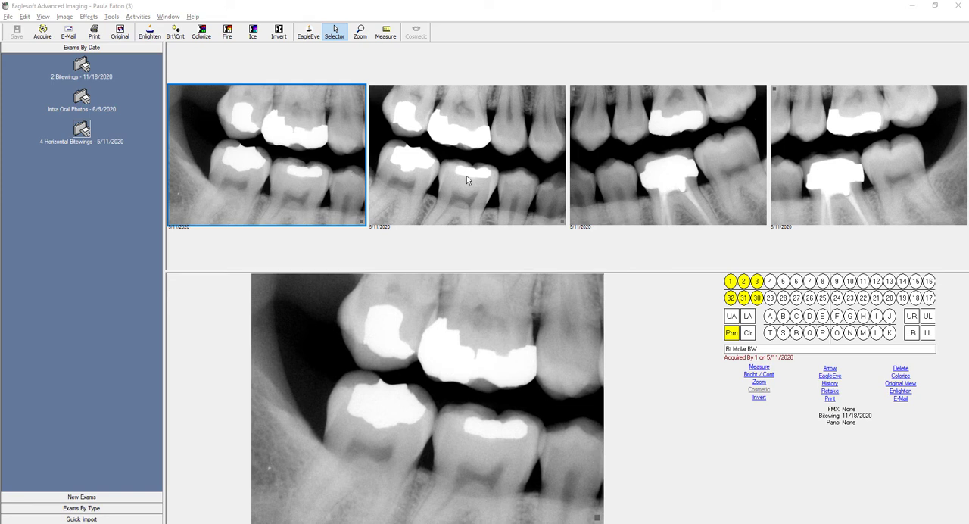
View the Intra Oral Photos exam, then the 4 Horizontal Bitewings exam
{"action": "left_click", "coordinate": [466, 155]}
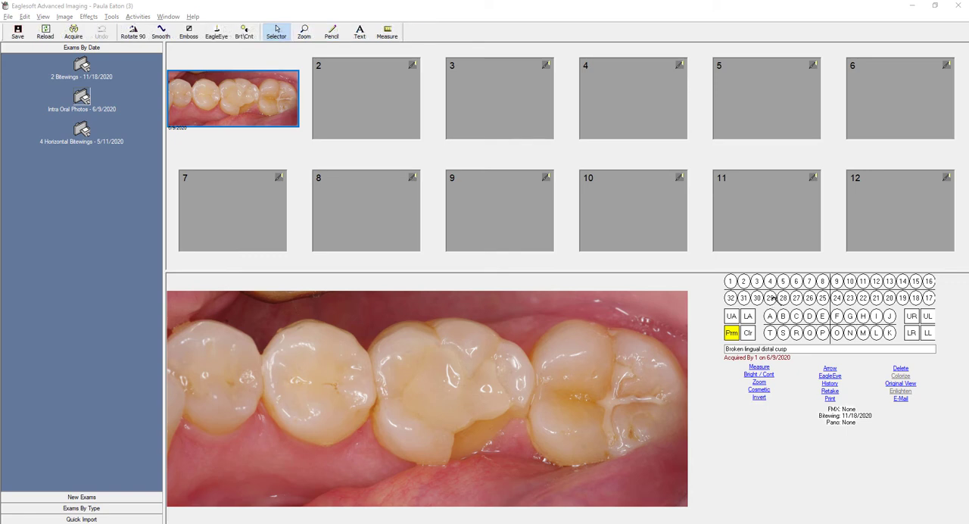
{"action": "left_click", "coordinate": [769, 297]}
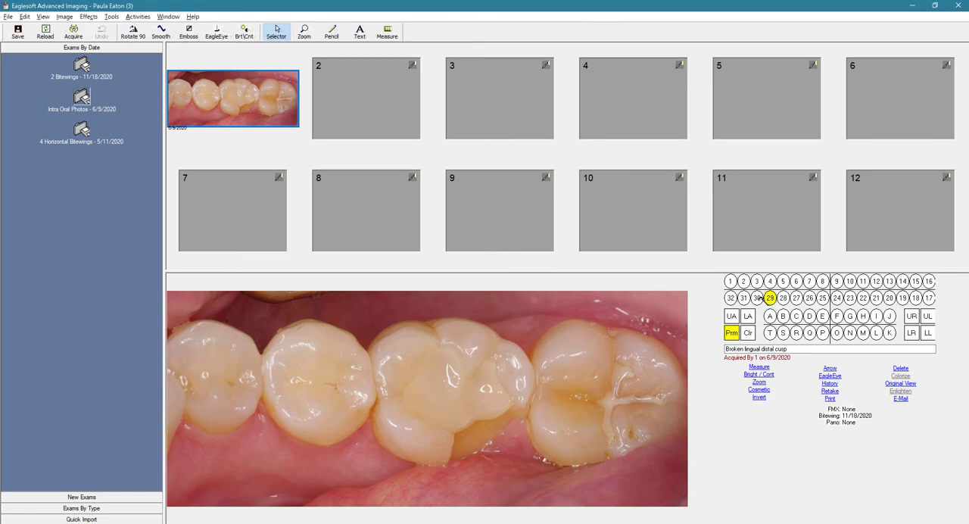
{"action": "left_click", "coordinate": [757, 297]}
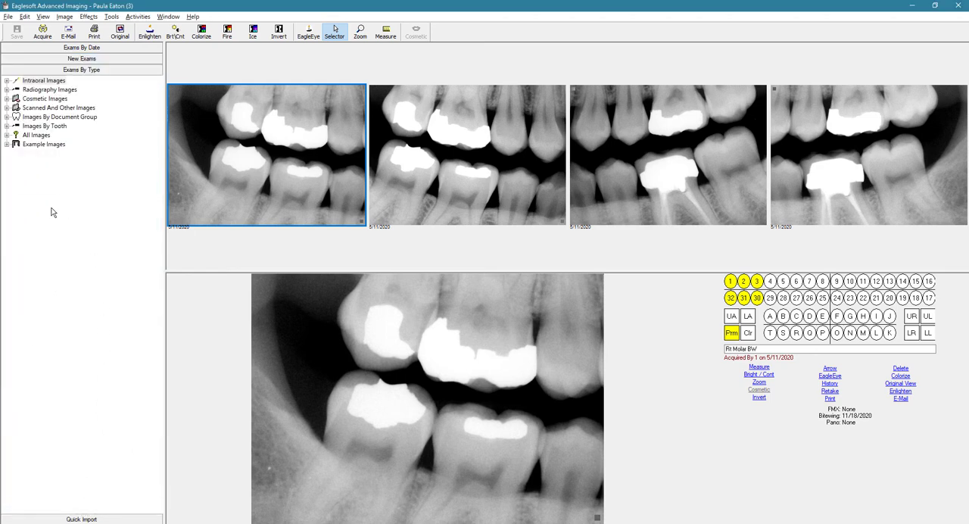
Browse Images By Tooth to Tooth 1's R Molar BW, then return to Exams By Date
{"action": "left_click", "coordinate": [50, 89]}
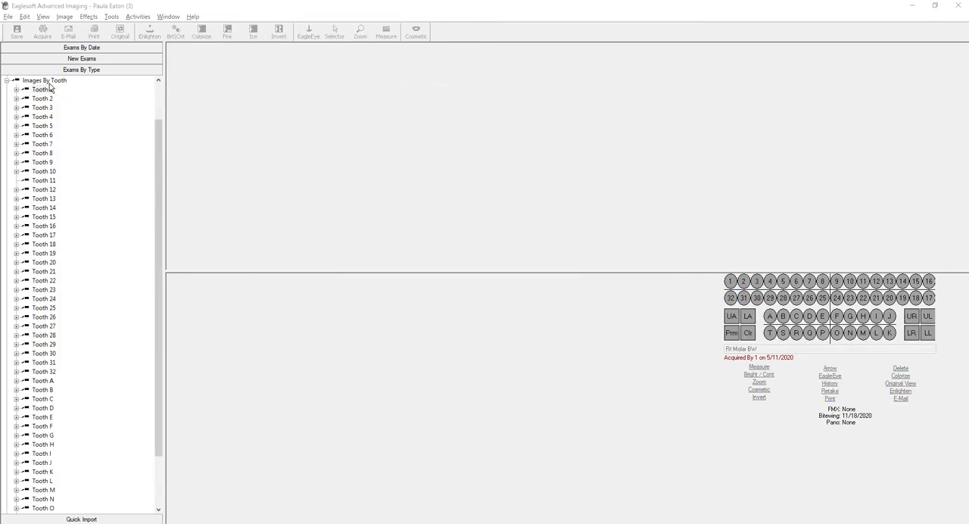
{"action": "left_click", "coordinate": [19, 90]}
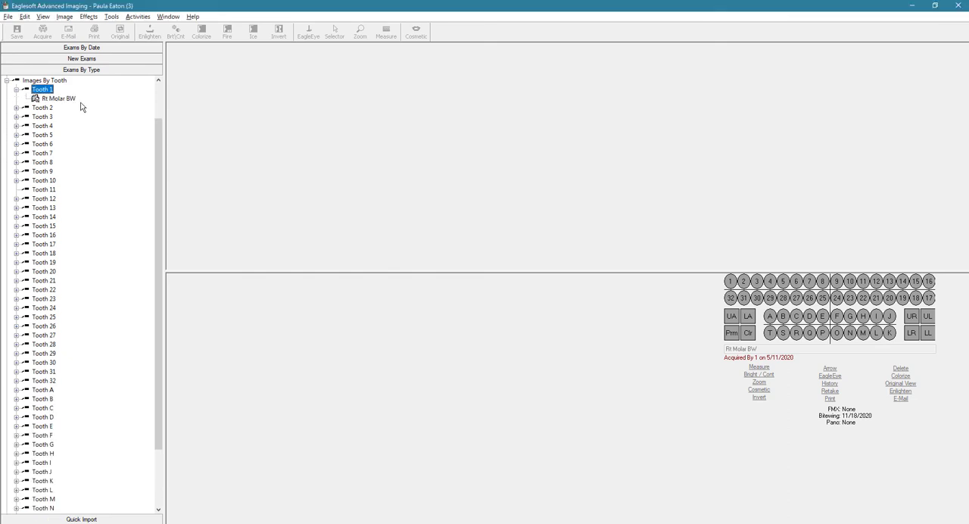
{"action": "left_click", "coordinate": [58, 99]}
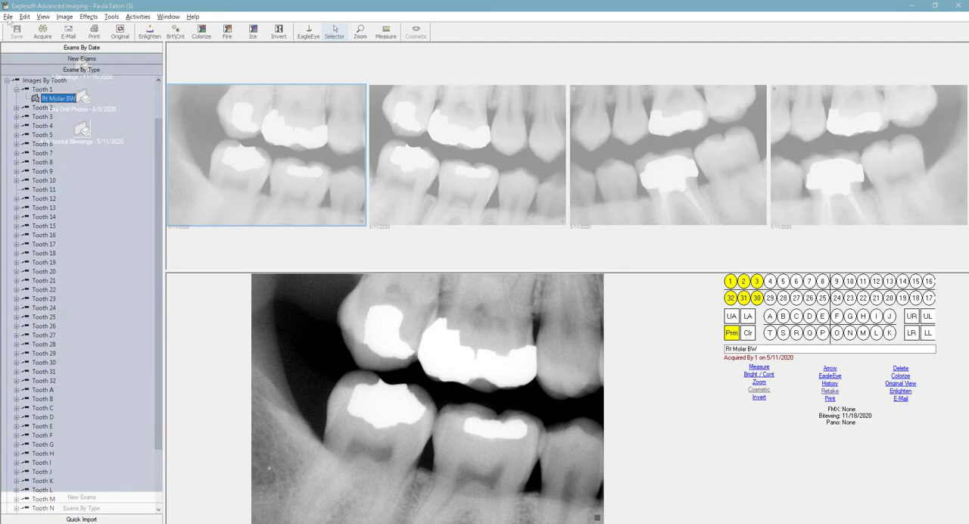
{"action": "left_click", "coordinate": [9, 15]}
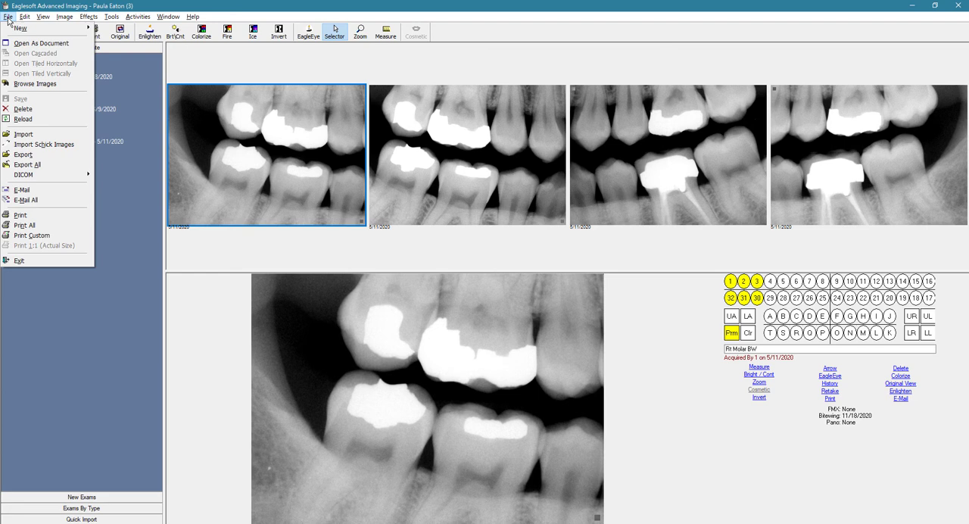
{"action": "left_click", "coordinate": [64, 16]}
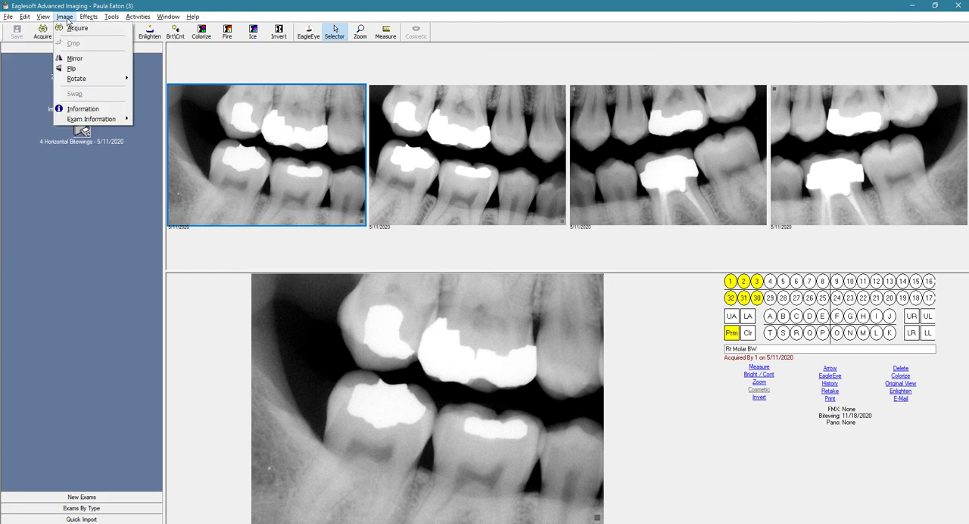
{"action": "mouse_move", "coordinate": [71, 68]}
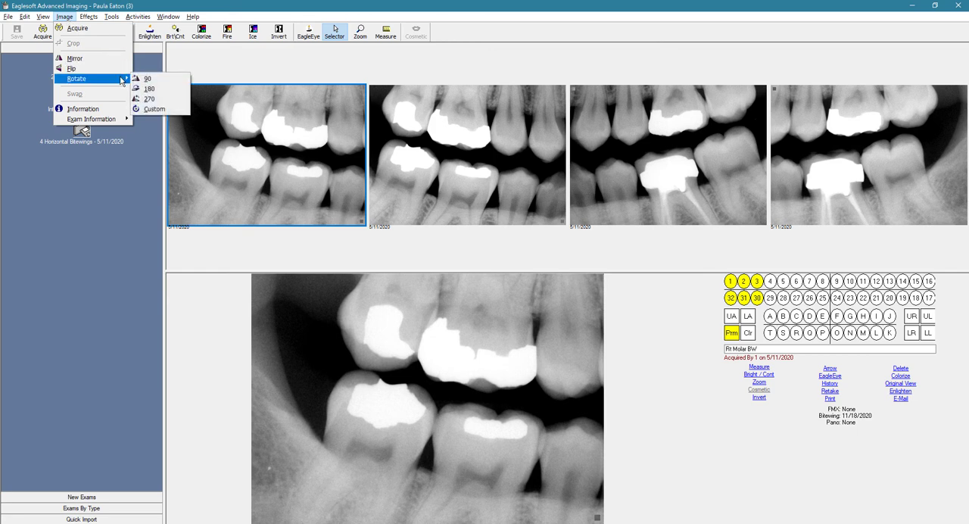
{"action": "left_click", "coordinate": [88, 15]}
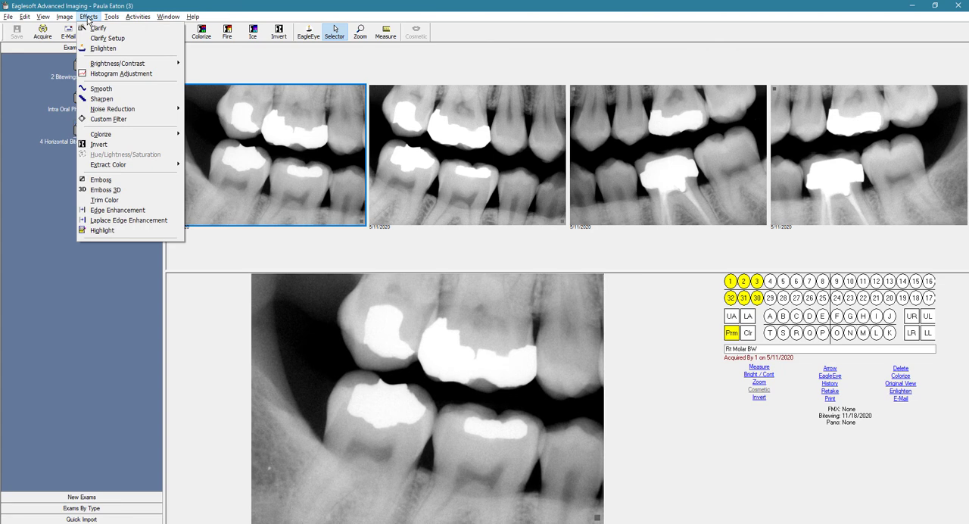
{"action": "mouse_move", "coordinate": [100, 133]}
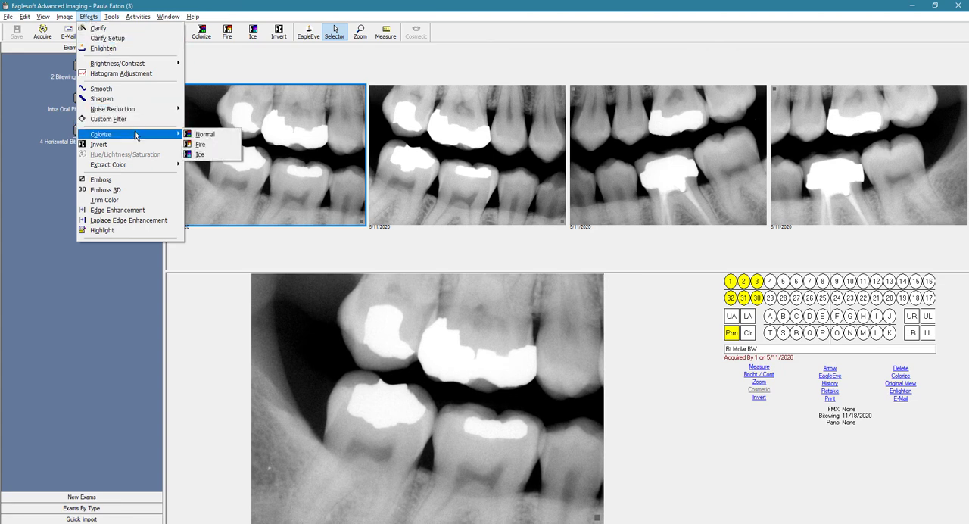
{"action": "mouse_move", "coordinate": [100, 179]}
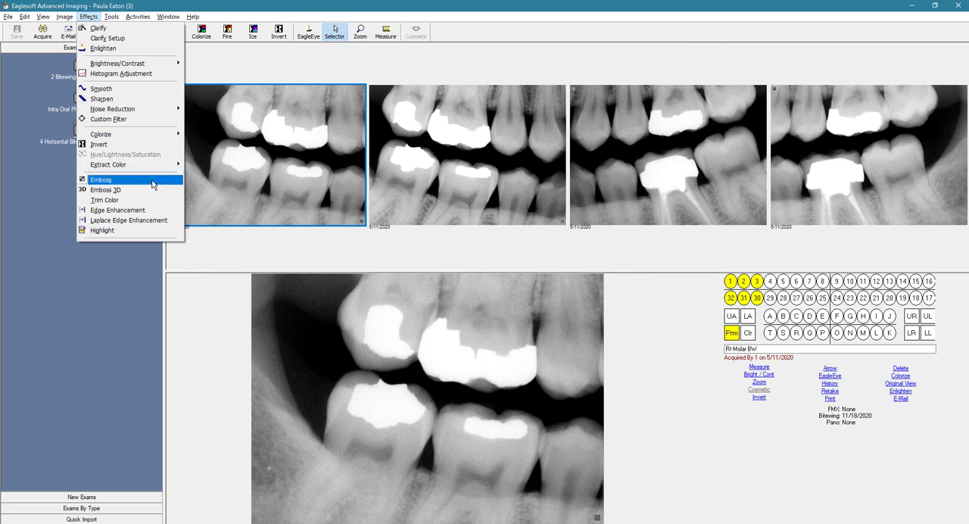
{"action": "left_click", "coordinate": [112, 15]}
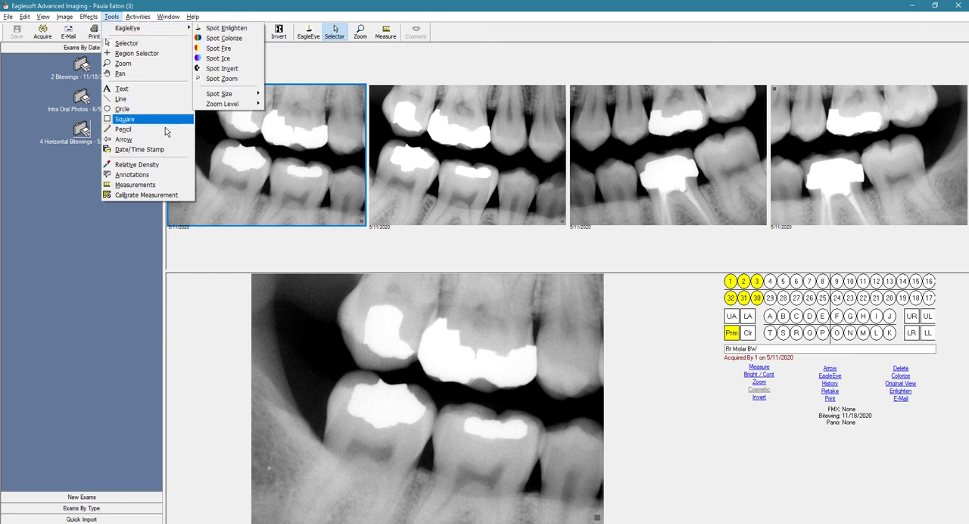
{"action": "left_click", "coordinate": [138, 15]}
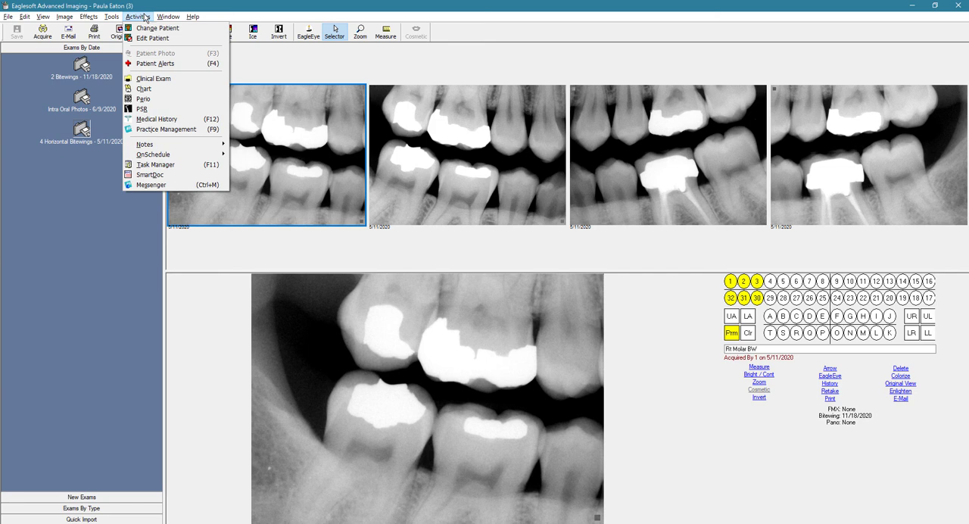
Customize the toolbar and add the Text annotation button
{"action": "left_click", "coordinate": [360, 28]}
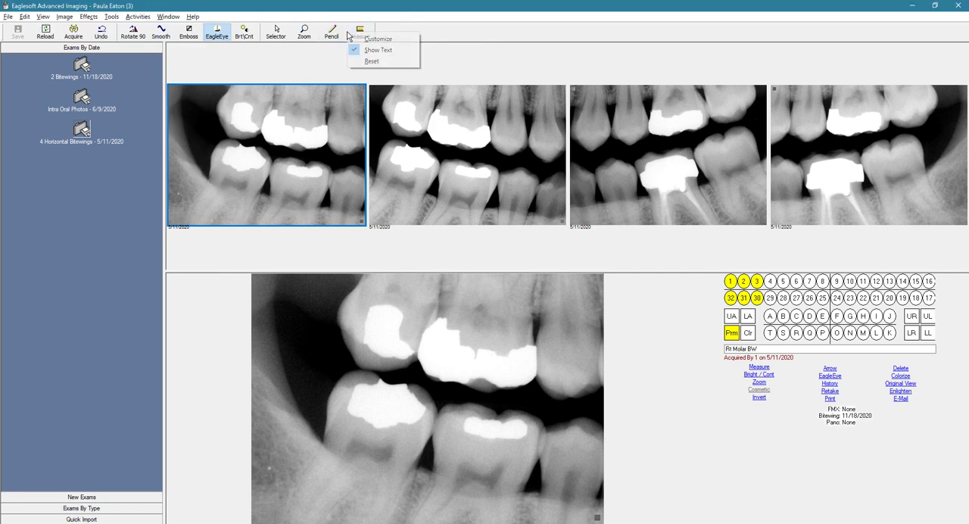
{"action": "mouse_move", "coordinate": [378, 39]}
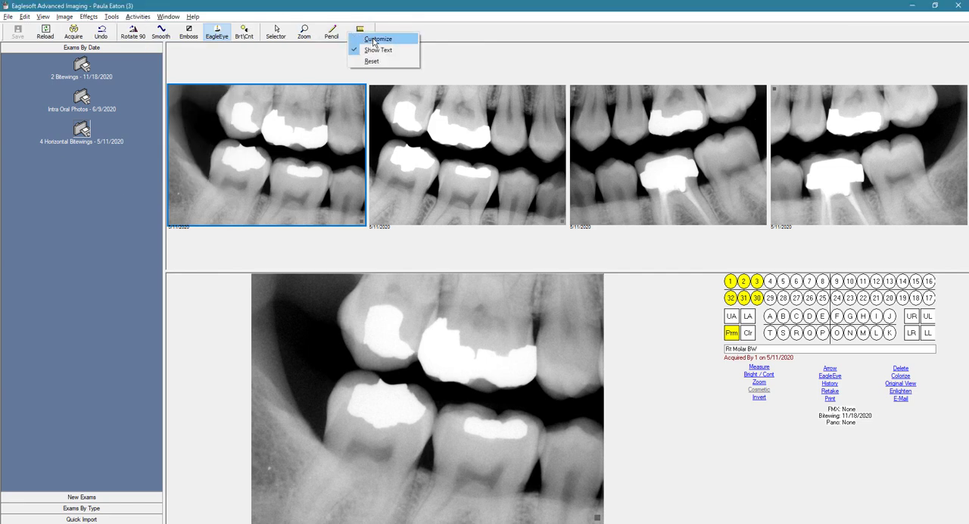
{"action": "left_click", "coordinate": [378, 39]}
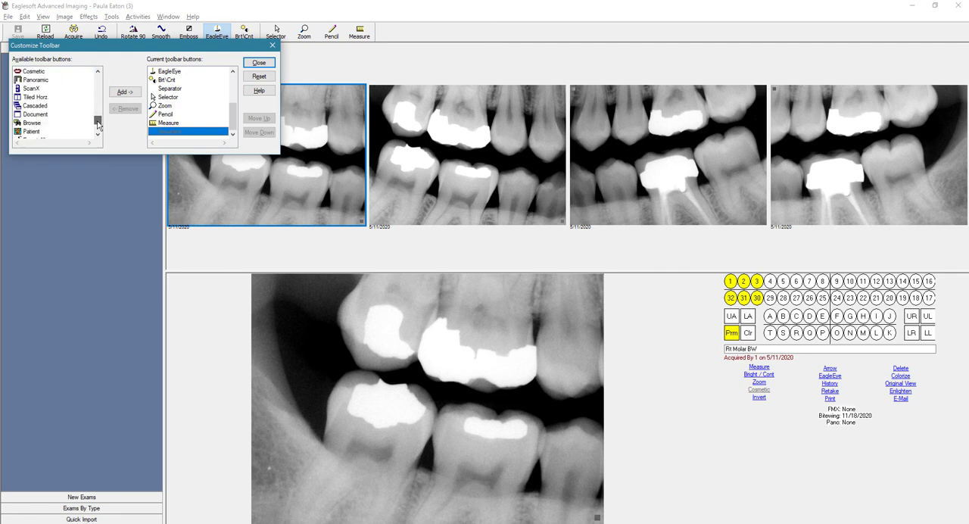
{"action": "left_click", "coordinate": [124, 91]}
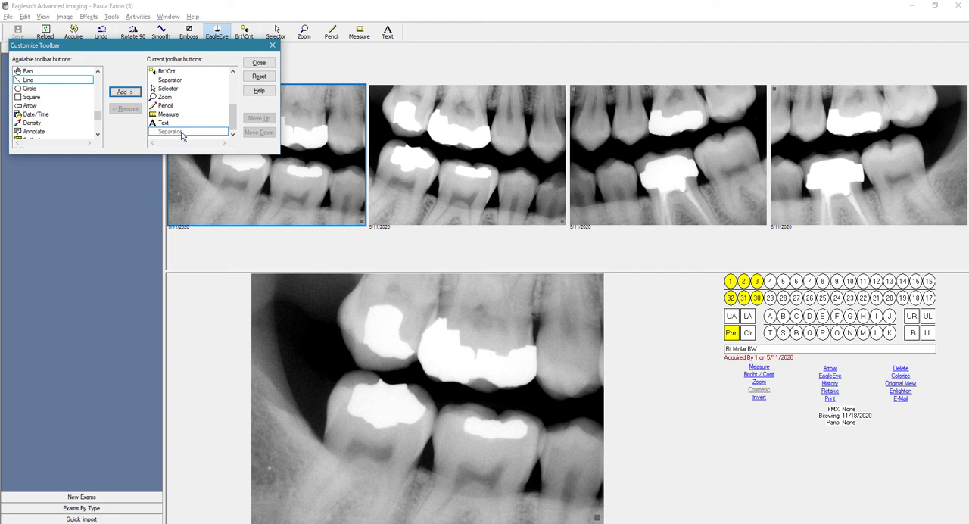
{"action": "left_click", "coordinate": [187, 114]}
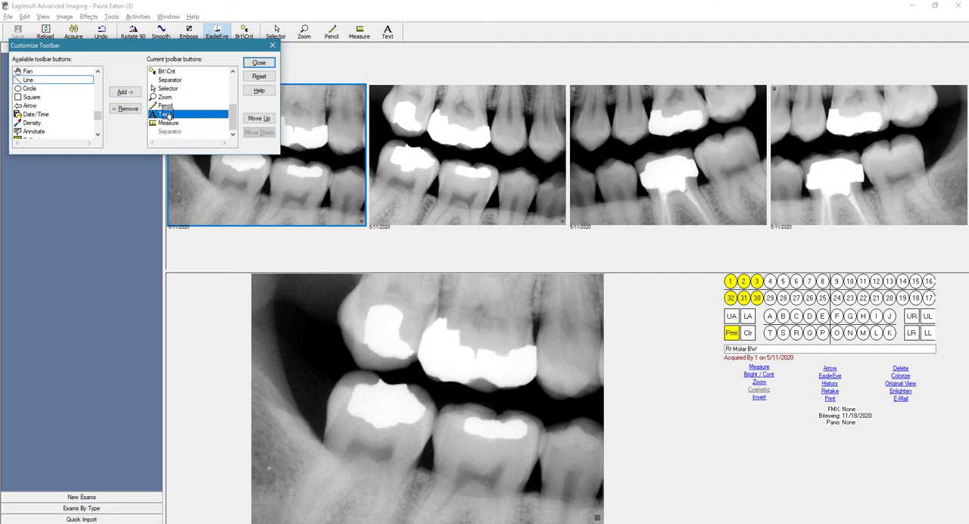